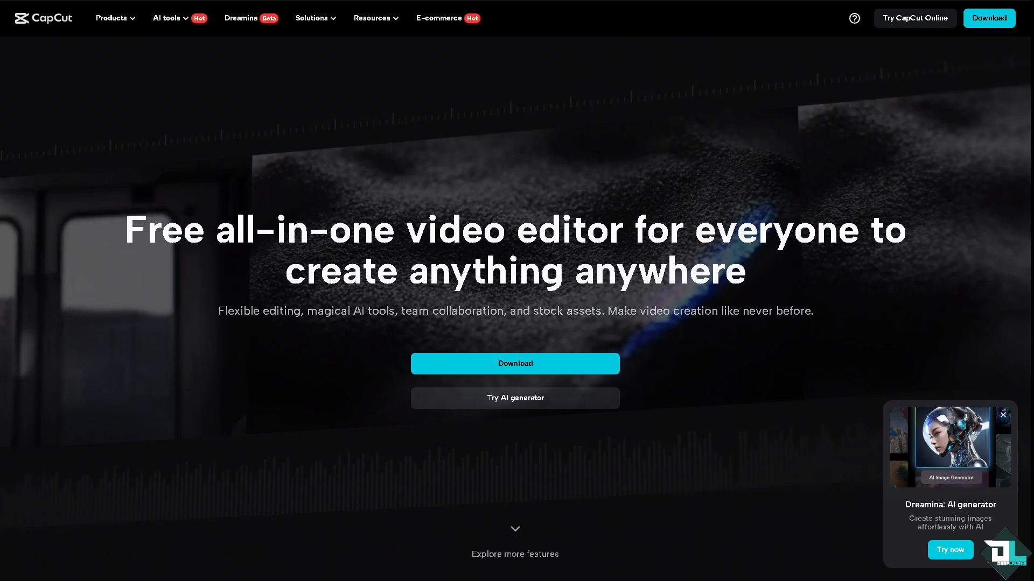
- Scroll down the CapCut homepage to reach the feature showcase, starting with background removal
{"action": "scroll", "scroll_direction": "down", "scroll_amount": 3}
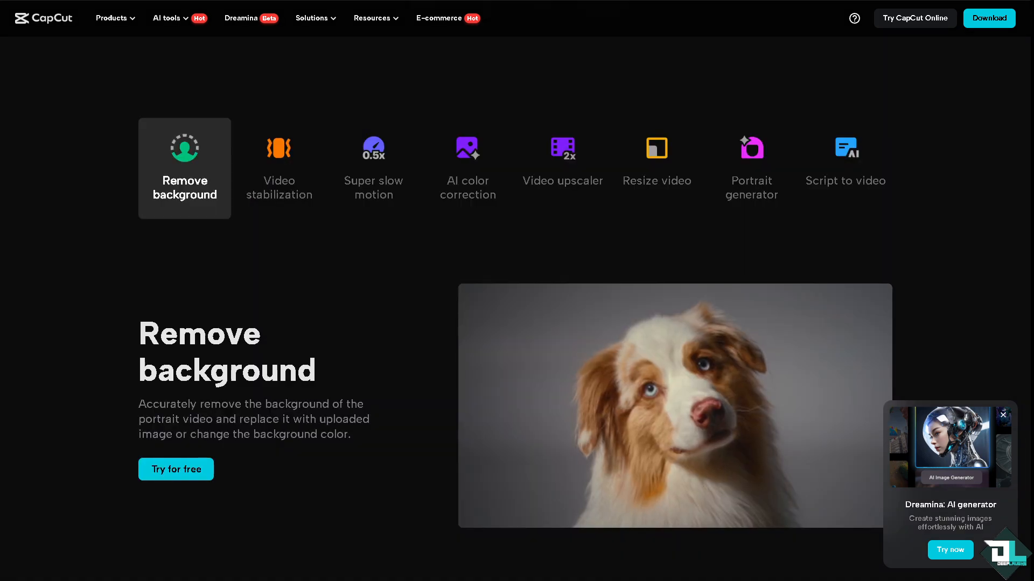
{"action": "mouse_move", "coordinate": [656, 167]}
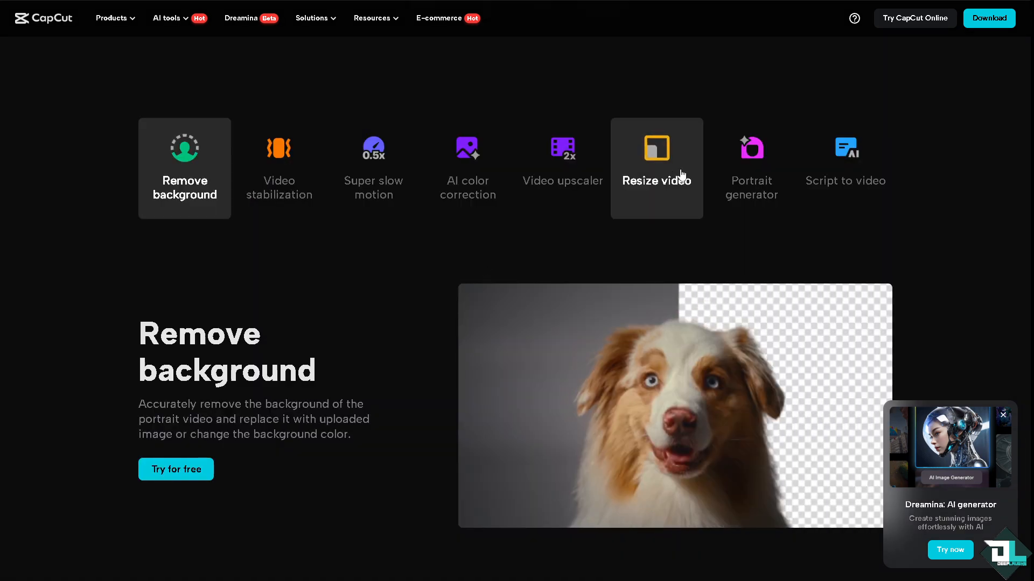
{"action": "mouse_move", "coordinate": [915, 18]}
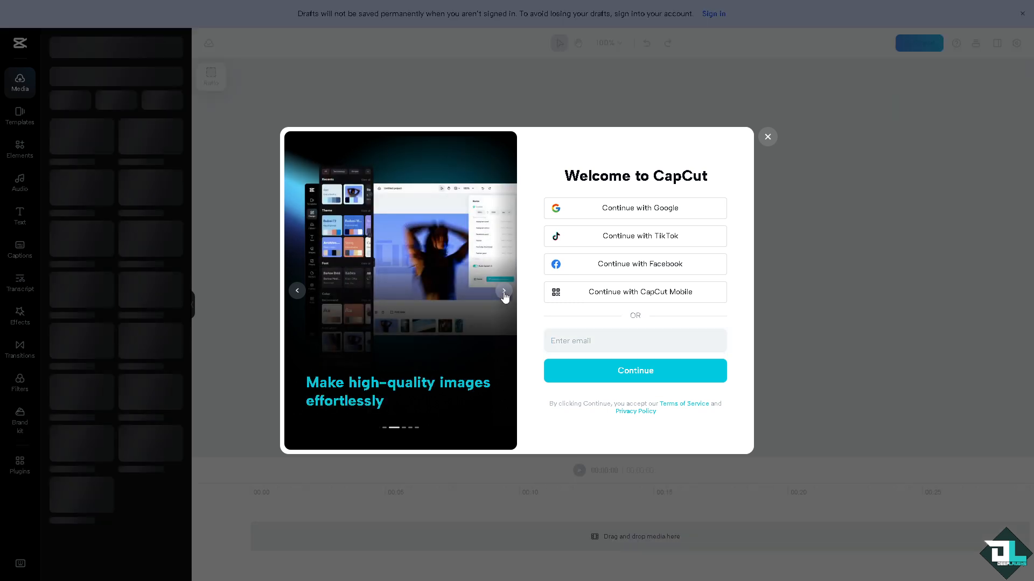
- Dismiss the Welcome to CapCut sign-in dialog in the web editor
{"action": "left_click", "coordinate": [504, 291]}
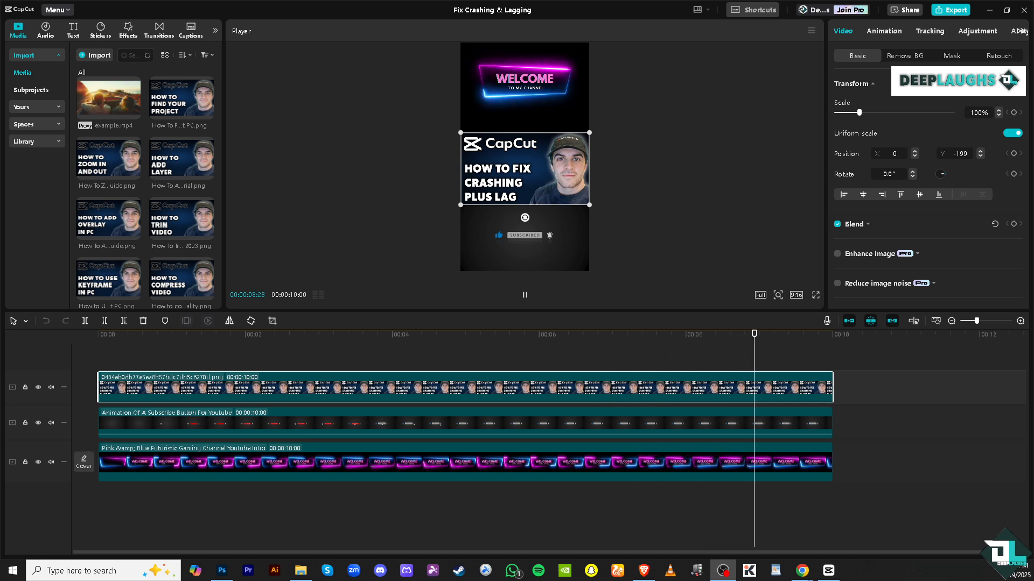
{"action": "left_click", "coordinate": [524, 295]}
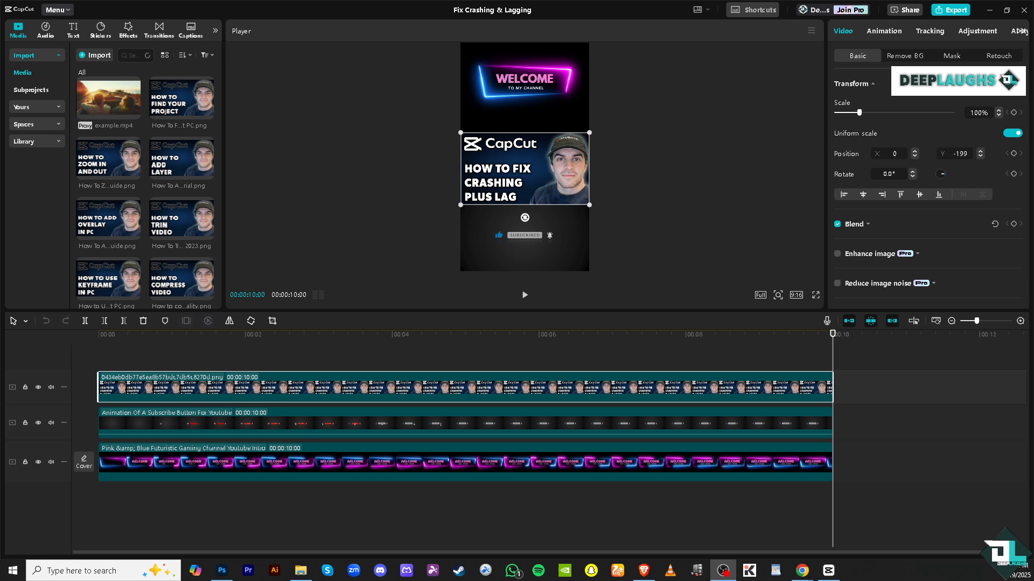
{"action": "left_click", "coordinate": [525, 296]}
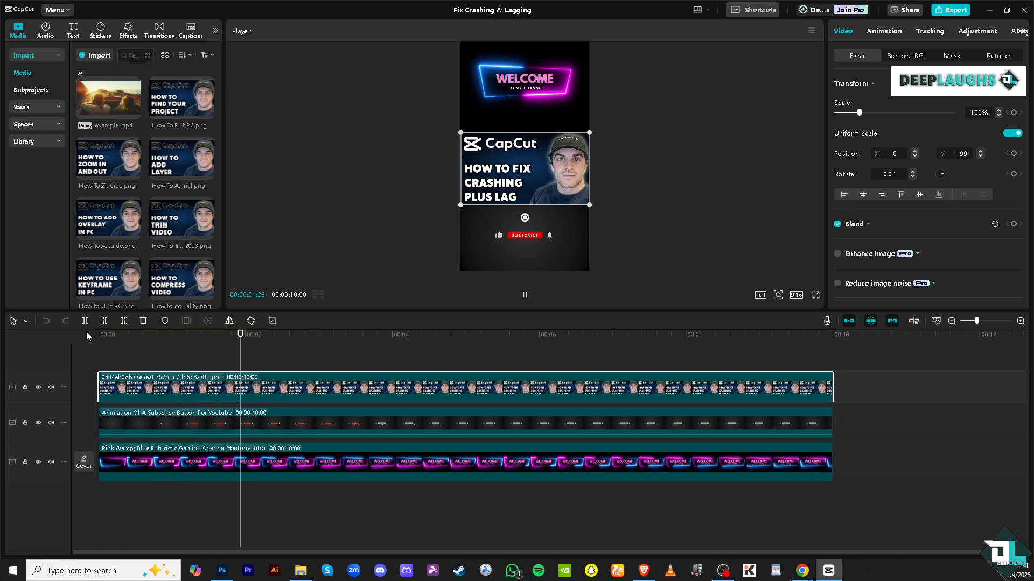
- Show the Version window from Menu > More, revealing installed version 5.5.0
{"action": "left_click", "coordinate": [57, 10]}
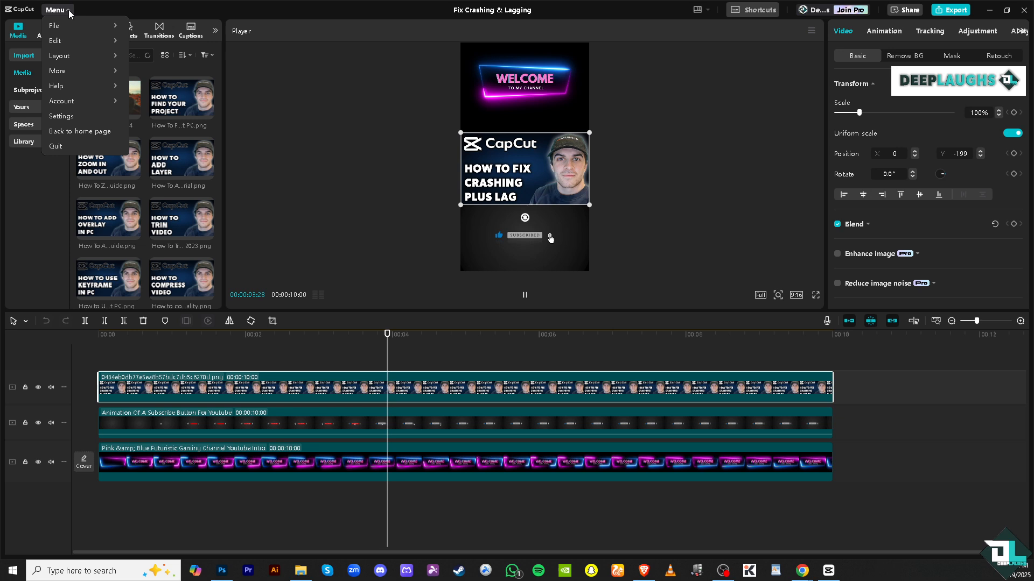
{"action": "mouse_move", "coordinate": [57, 86]}
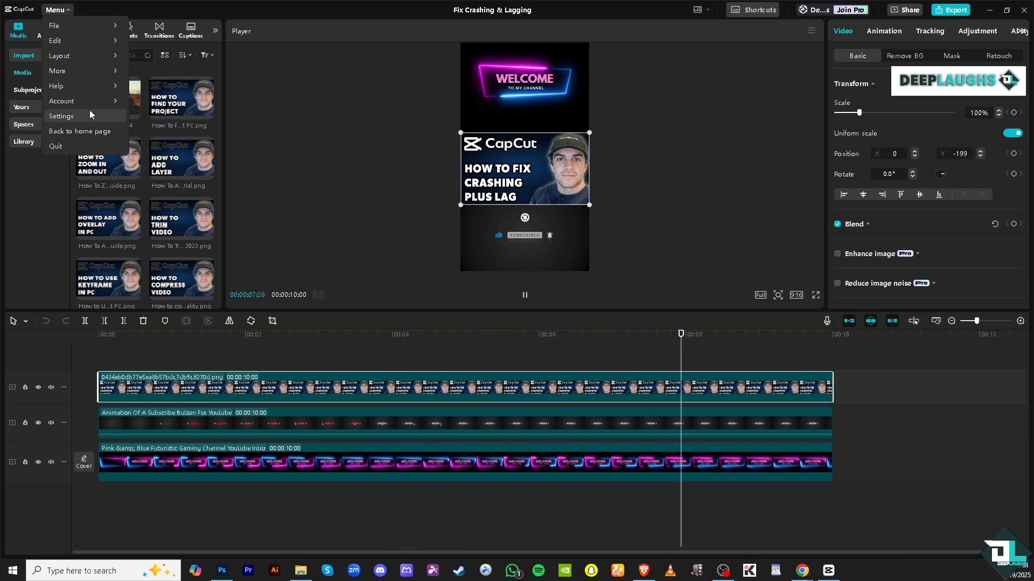
{"action": "mouse_move", "coordinate": [57, 86]}
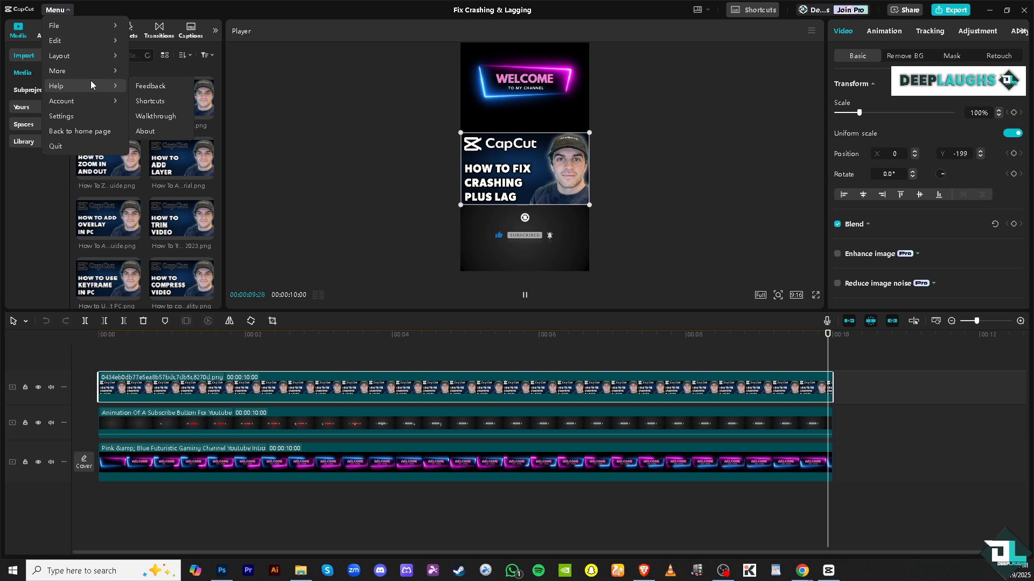
{"action": "mouse_move", "coordinate": [58, 71]}
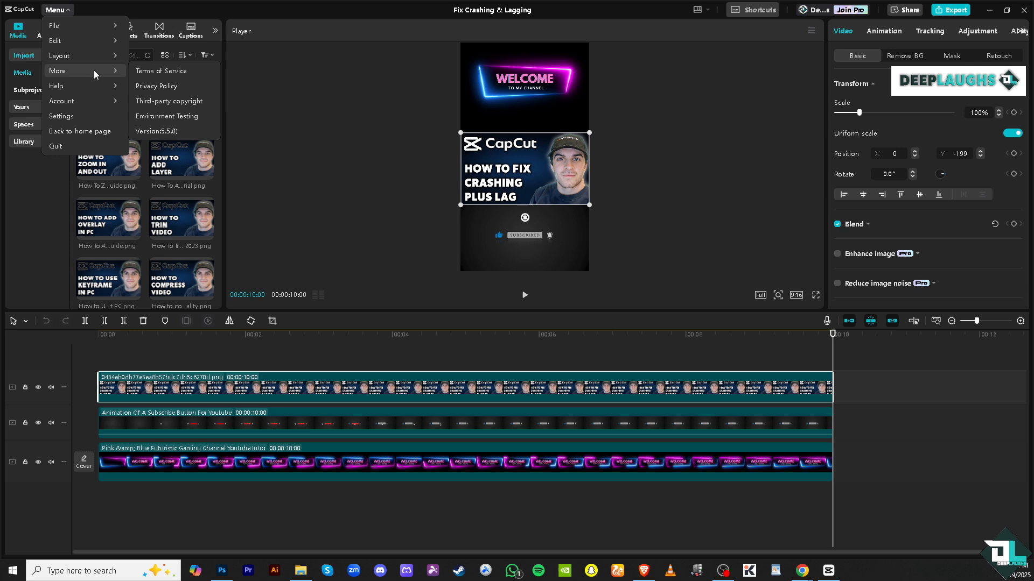
{"action": "left_click", "coordinate": [155, 130]}
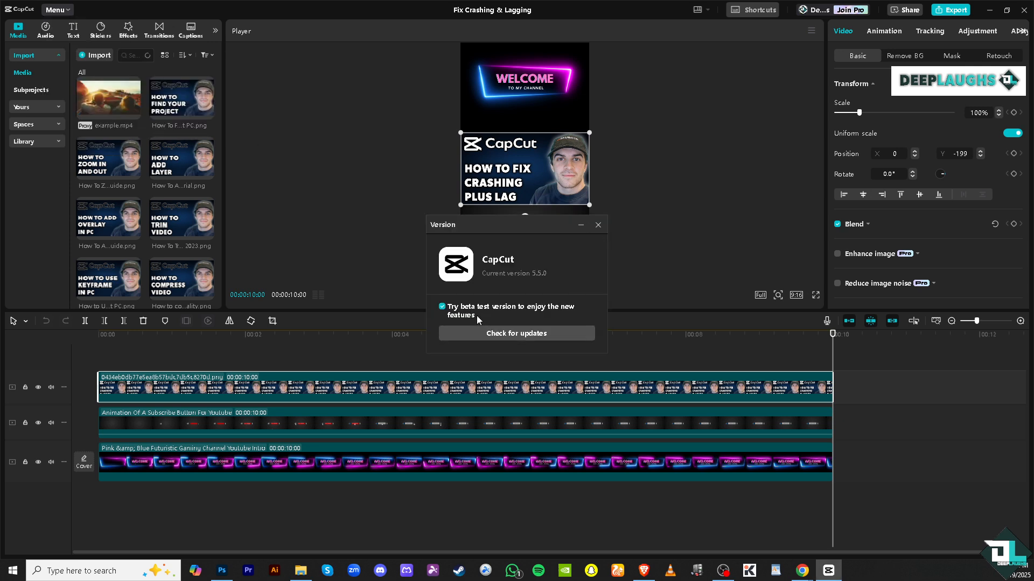
{"action": "mouse_move", "coordinate": [538, 317]}
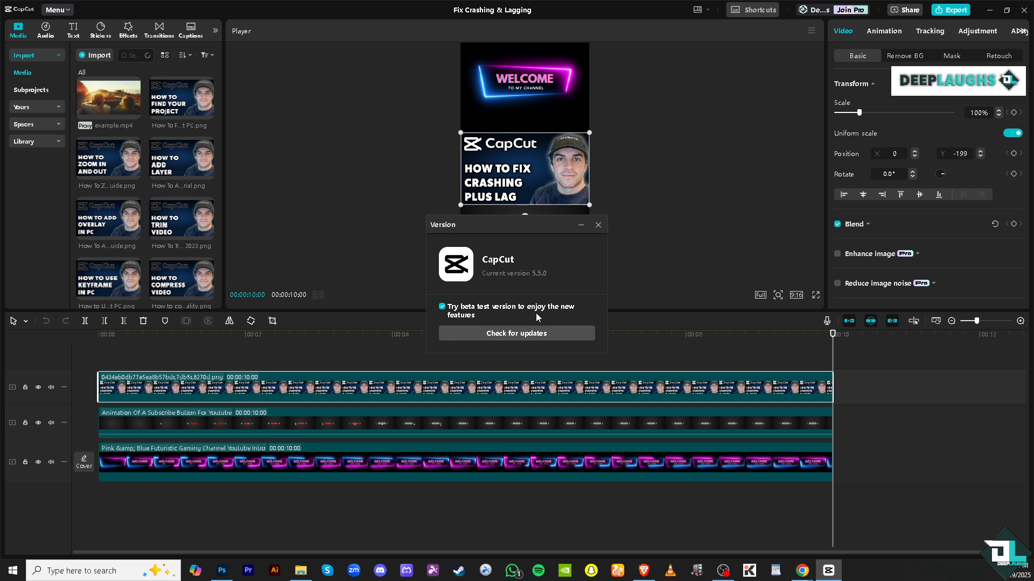
{"action": "mouse_move", "coordinate": [550, 283]}
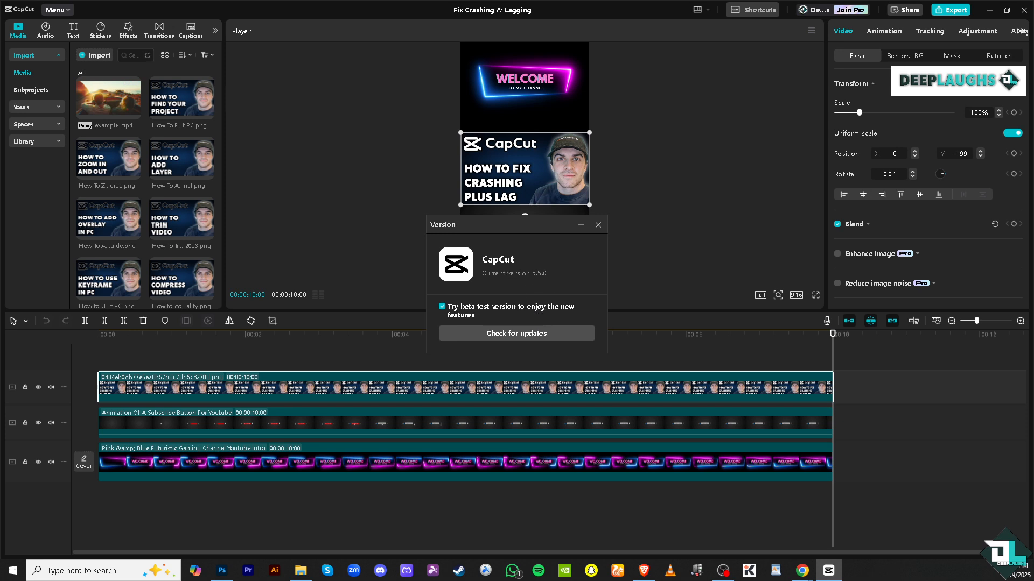
{"action": "mouse_move", "coordinate": [545, 325]}
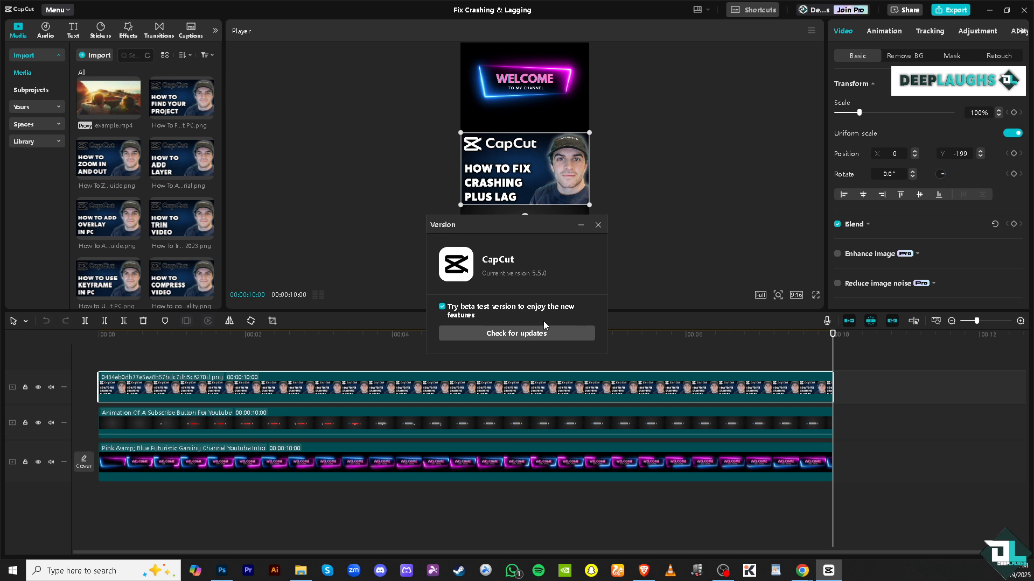
{"action": "mouse_move", "coordinate": [527, 337]}
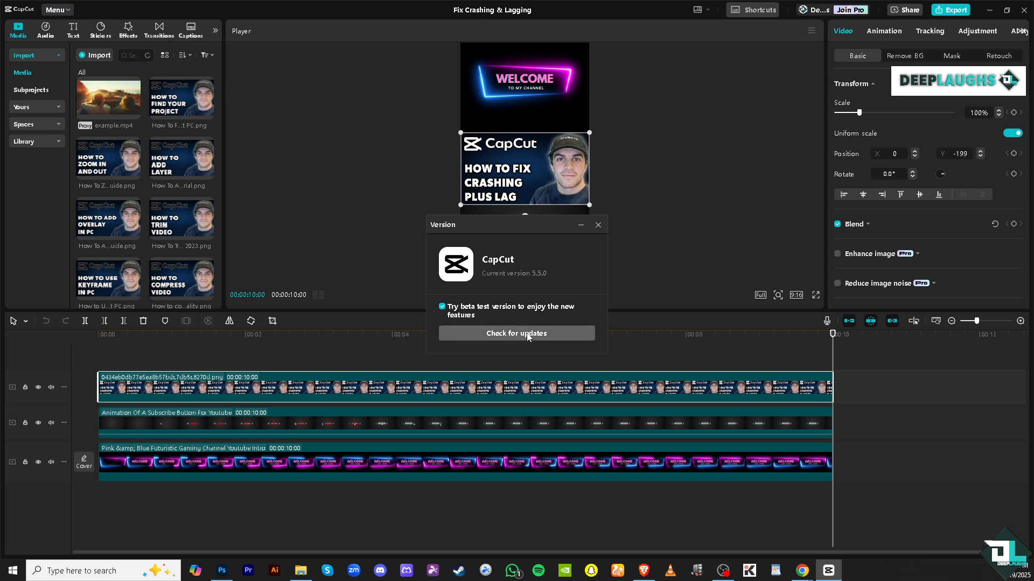
- Check for updates and start installing the 5.6.0 Beta test version 5 update
{"action": "left_click", "coordinate": [515, 333]}
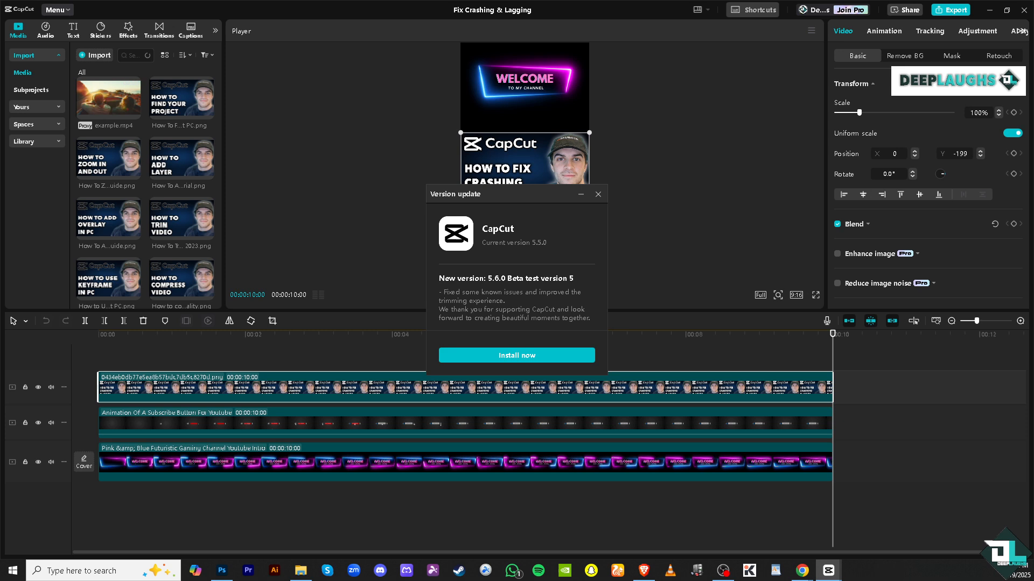
{"action": "mouse_move", "coordinate": [491, 298]}
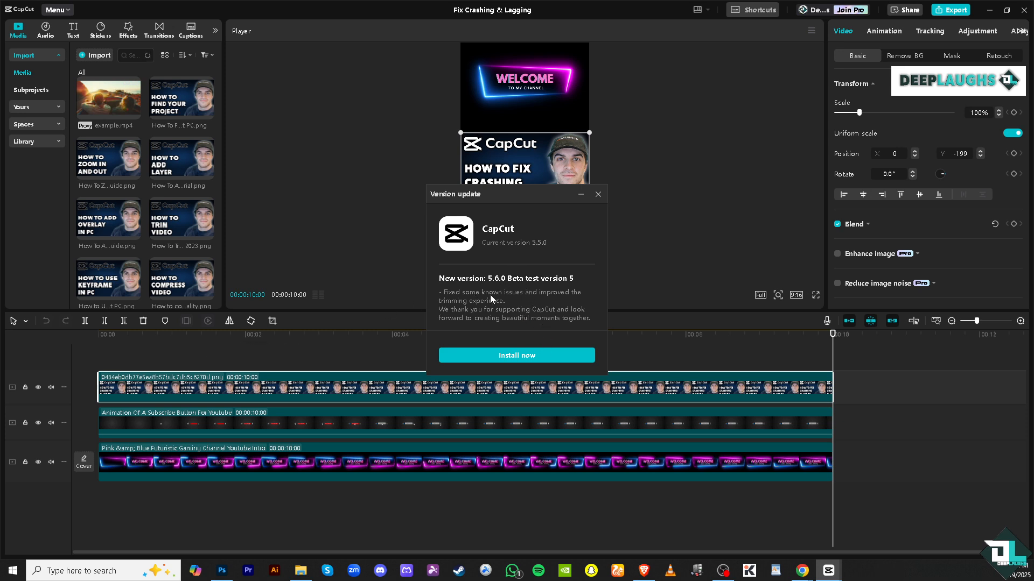
{"action": "mouse_move", "coordinate": [510, 333]}
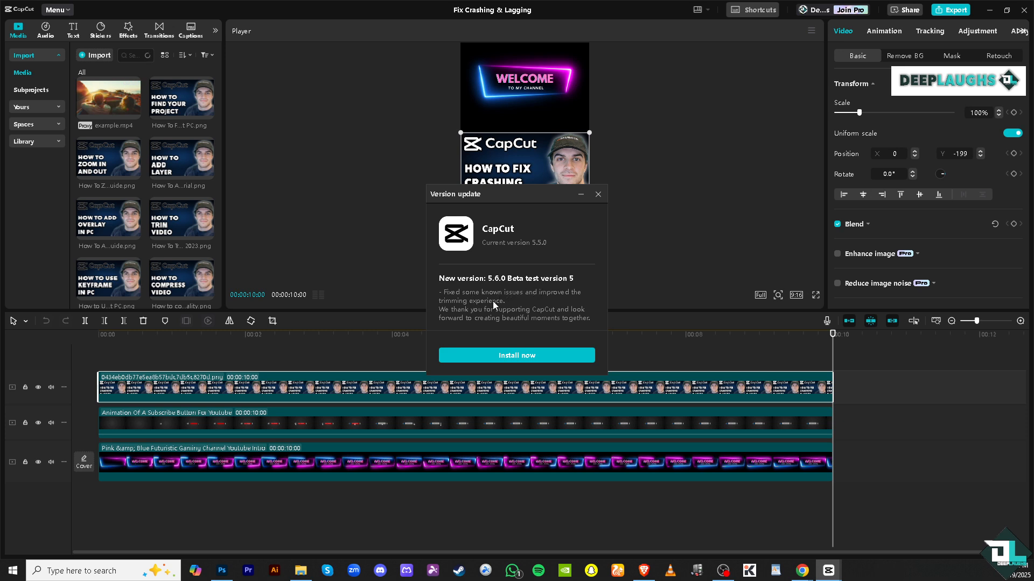
{"action": "mouse_move", "coordinate": [560, 312]}
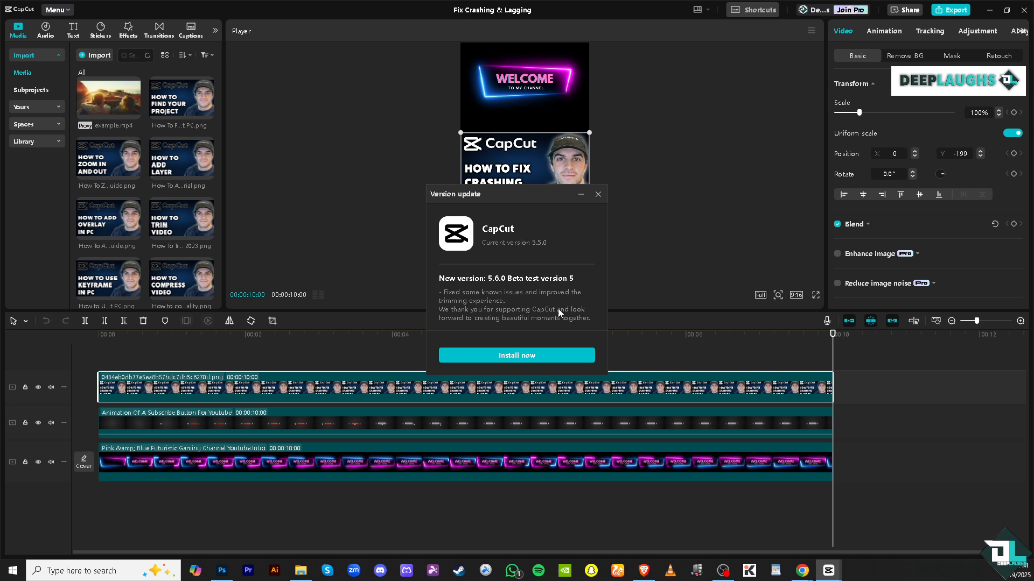
{"action": "mouse_move", "coordinate": [506, 325]}
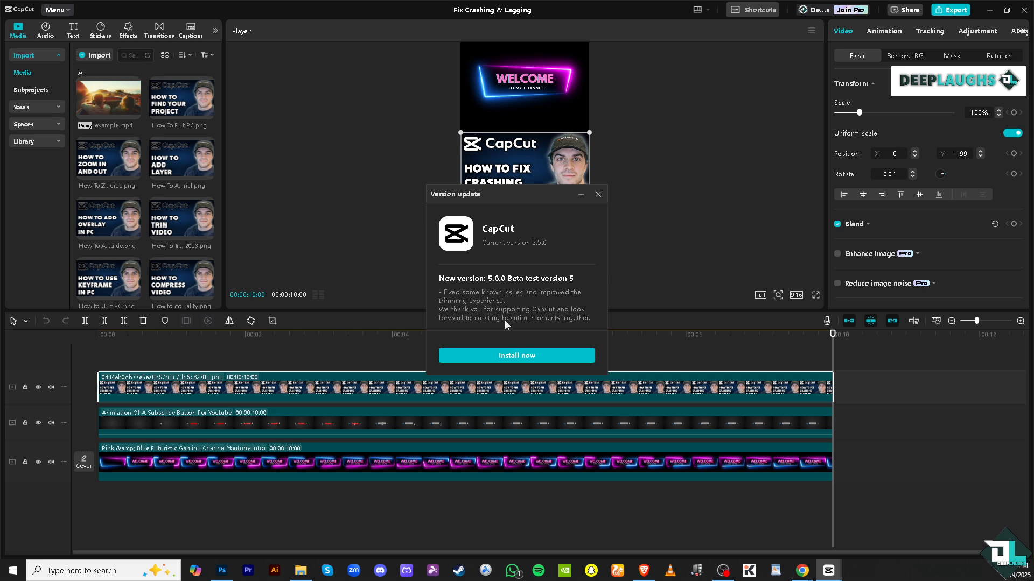
{"action": "mouse_move", "coordinate": [526, 367]}
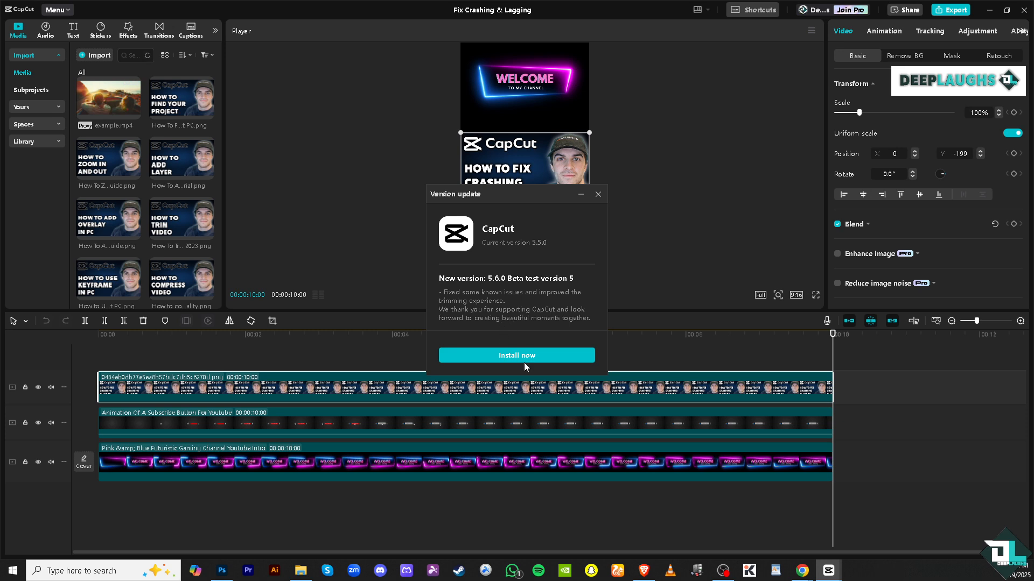
{"action": "left_click", "coordinate": [516, 354]}
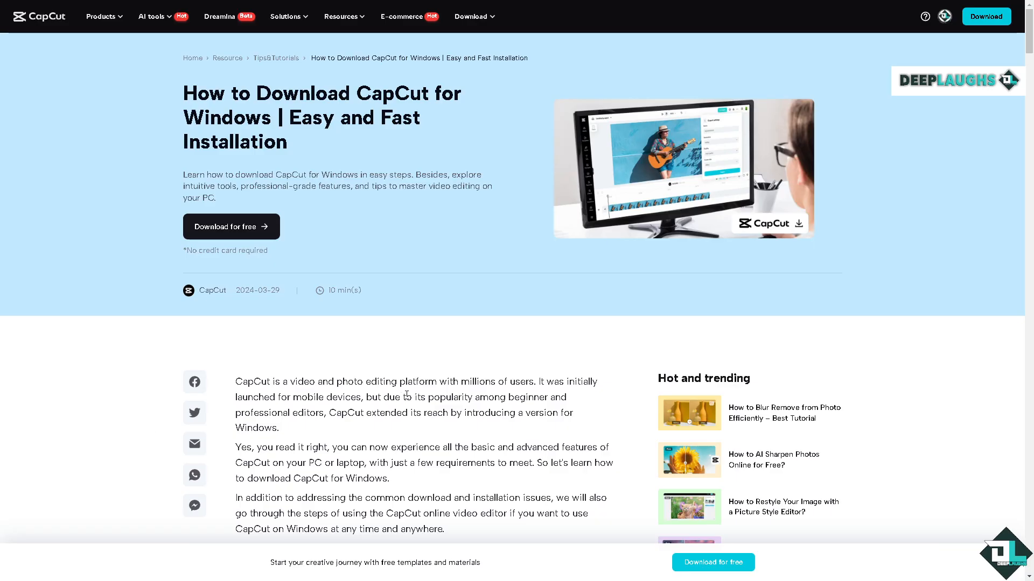
- Scroll through the CapCut web guide to read the minimum Windows requirements
{"action": "scroll", "scroll_direction": "down", "scroll_amount": 3}
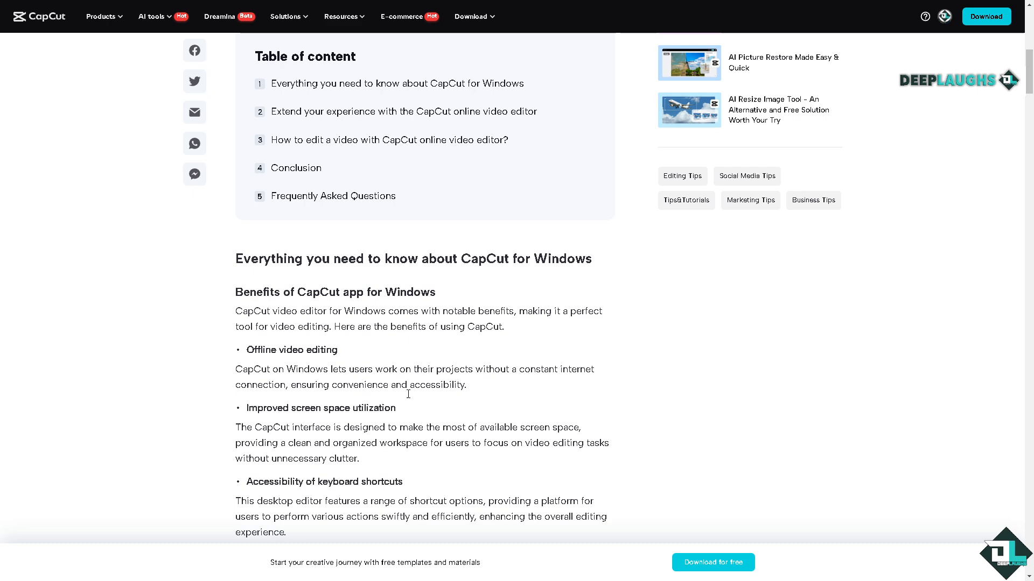
{"action": "scroll", "scroll_direction": "down", "scroll_amount": 3}
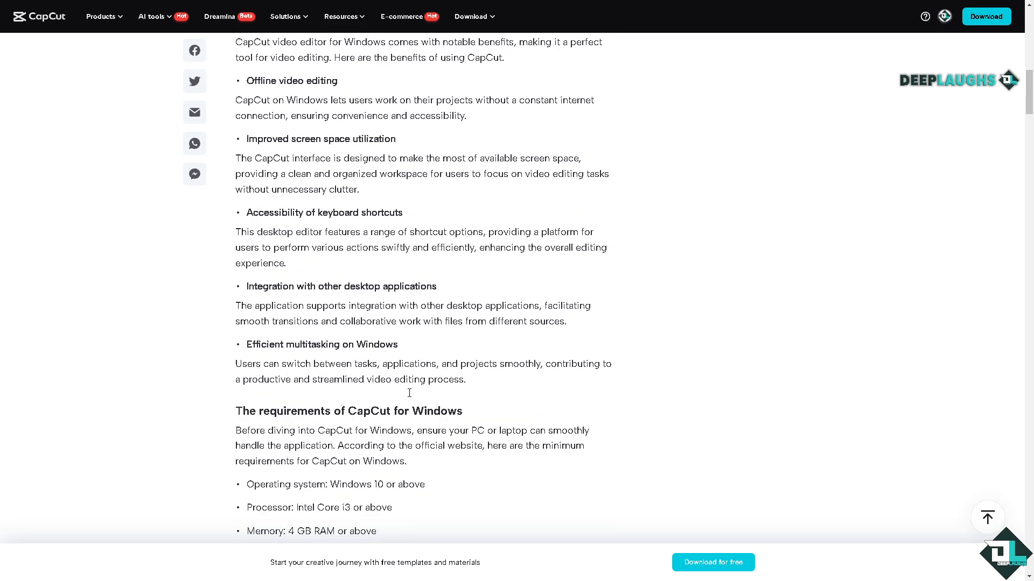
{"action": "scroll", "scroll_direction": "down", "scroll_amount": 3}
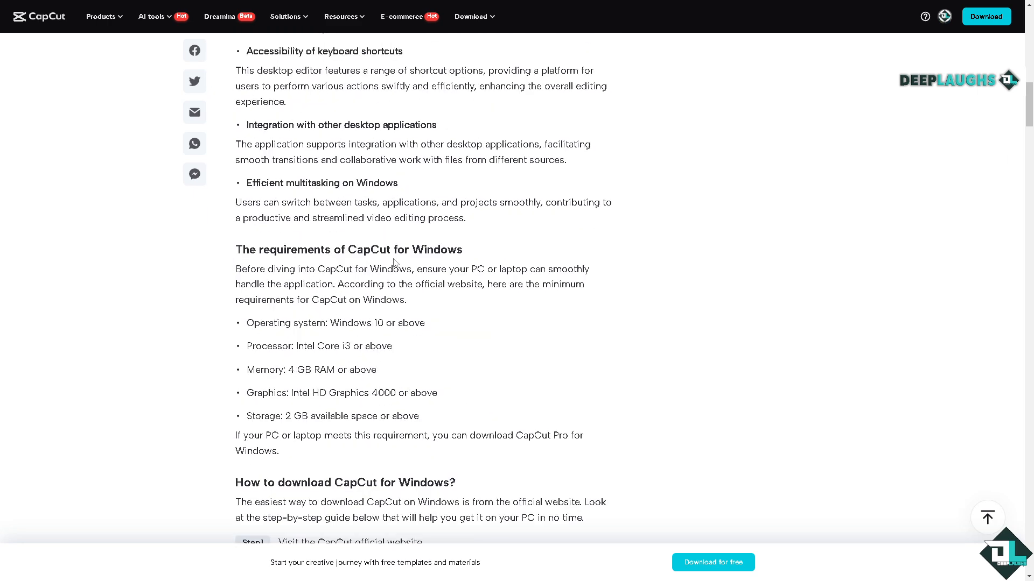
{"action": "mouse_move", "coordinate": [348, 341]}
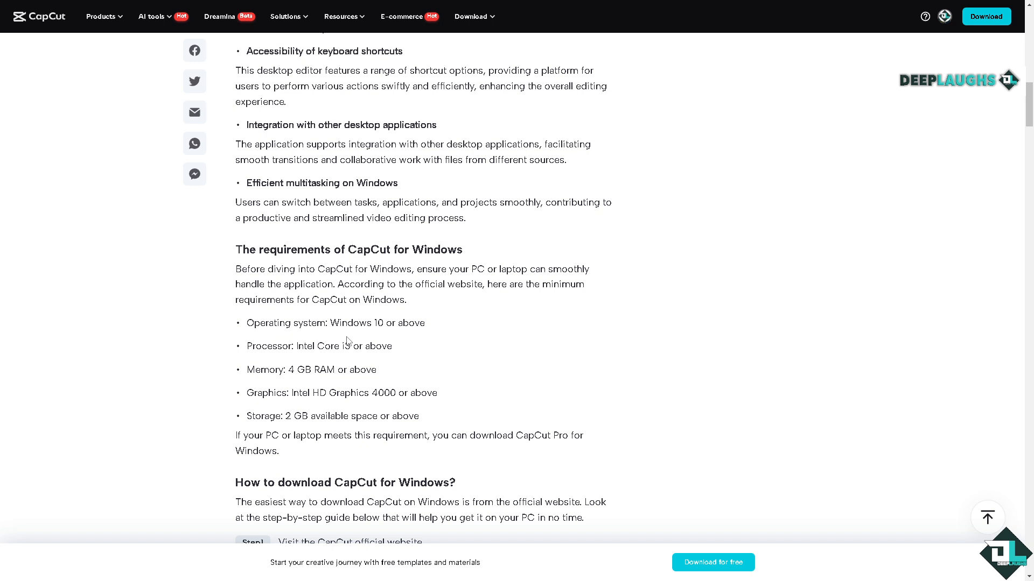
{"action": "mouse_move", "coordinate": [410, 337]}
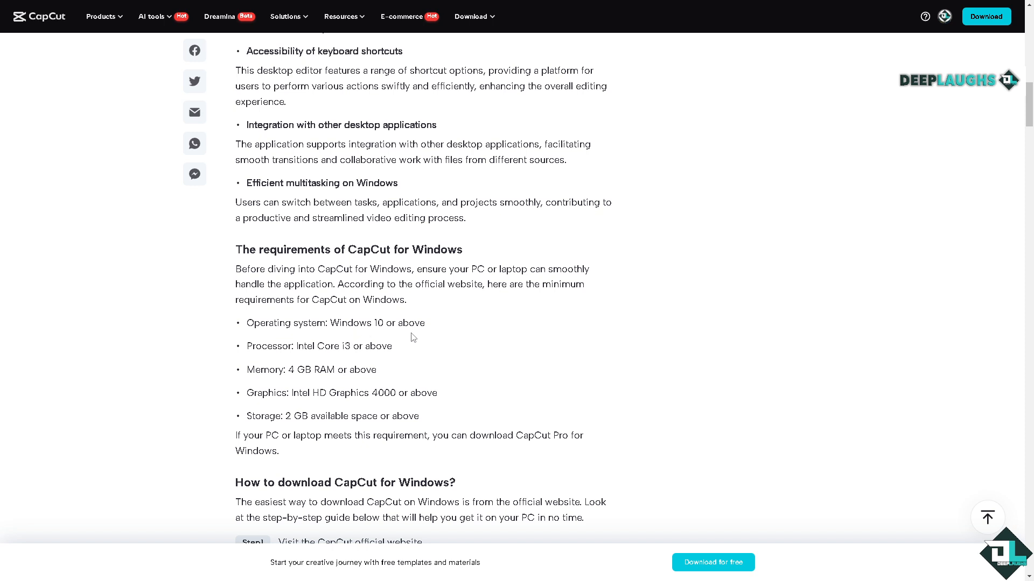
{"action": "mouse_move", "coordinate": [375, 346]}
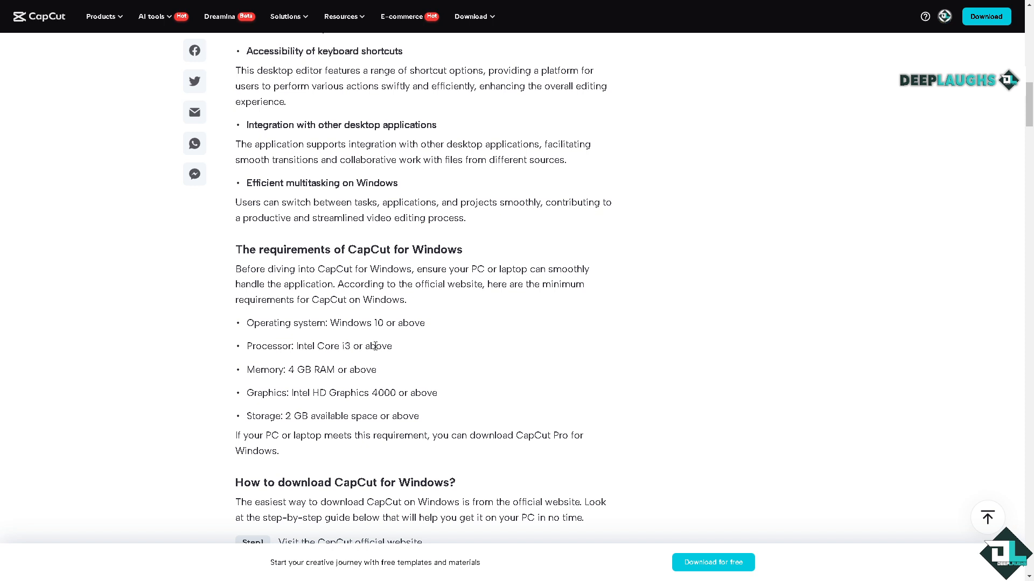
{"action": "mouse_move", "coordinate": [411, 387]}
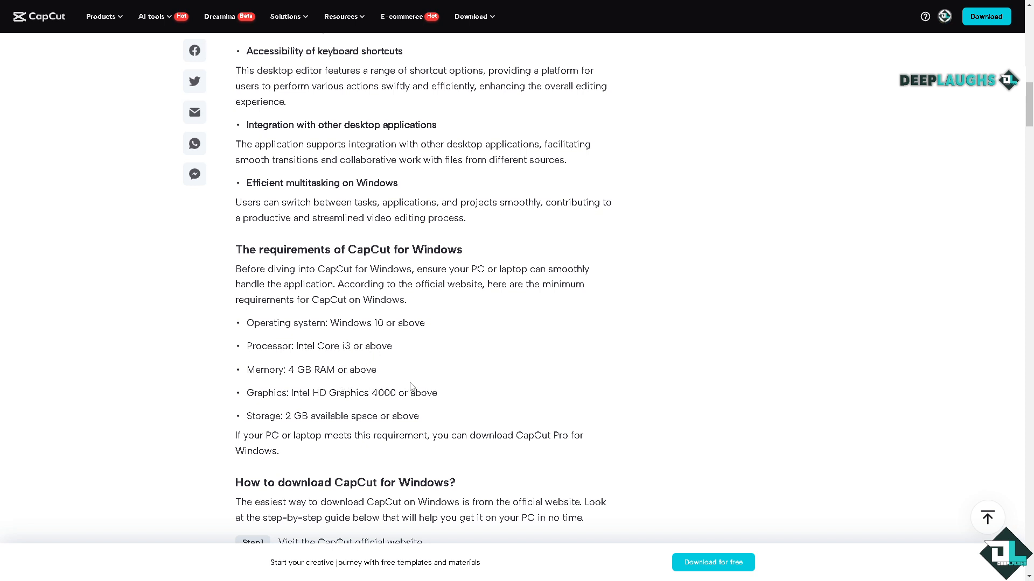
{"action": "mouse_move", "coordinate": [441, 410]}
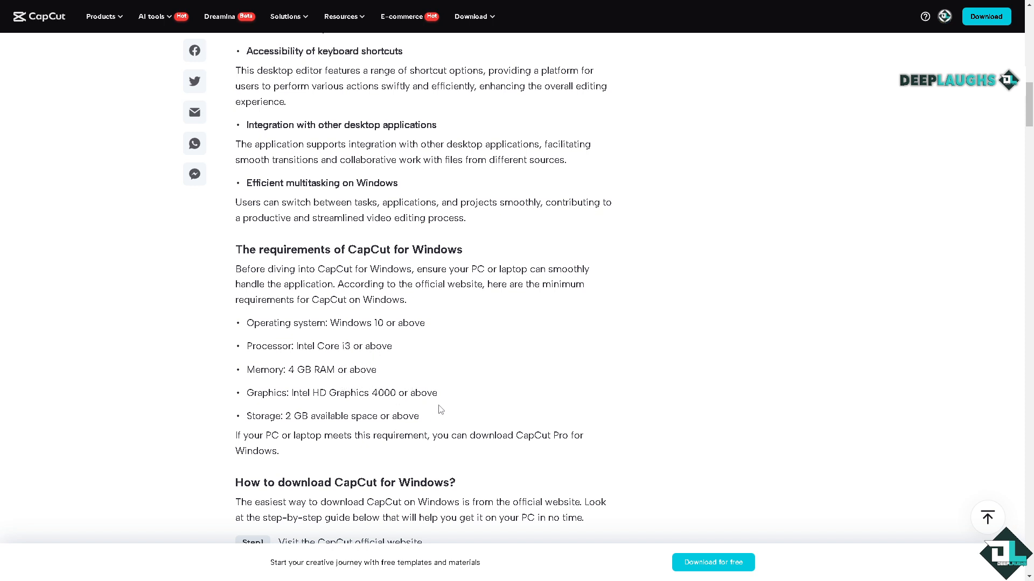
{"action": "mouse_move", "coordinate": [477, 412]}
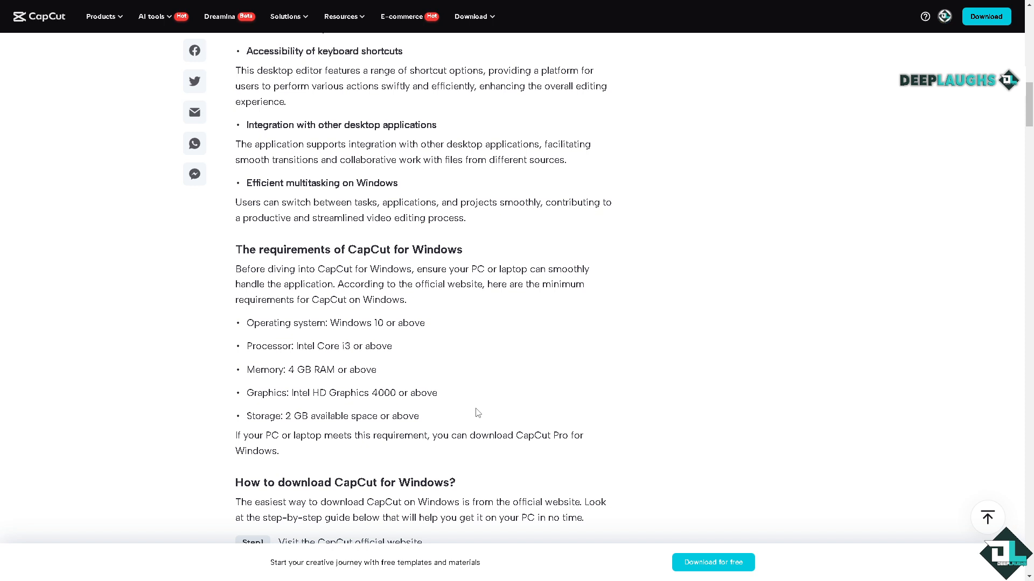
{"action": "mouse_move", "coordinate": [486, 434]}
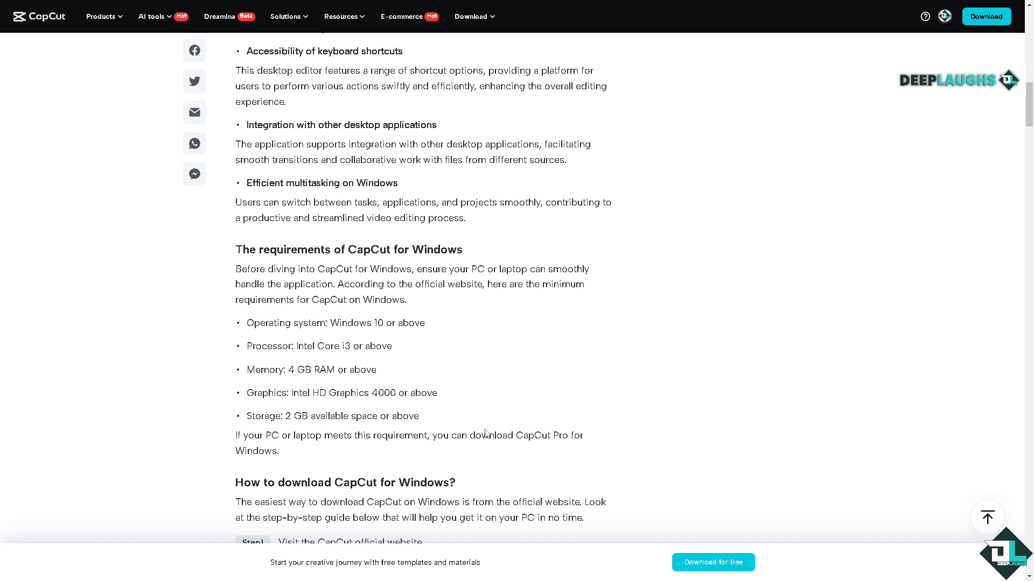
{"action": "mouse_move", "coordinate": [343, 438]}
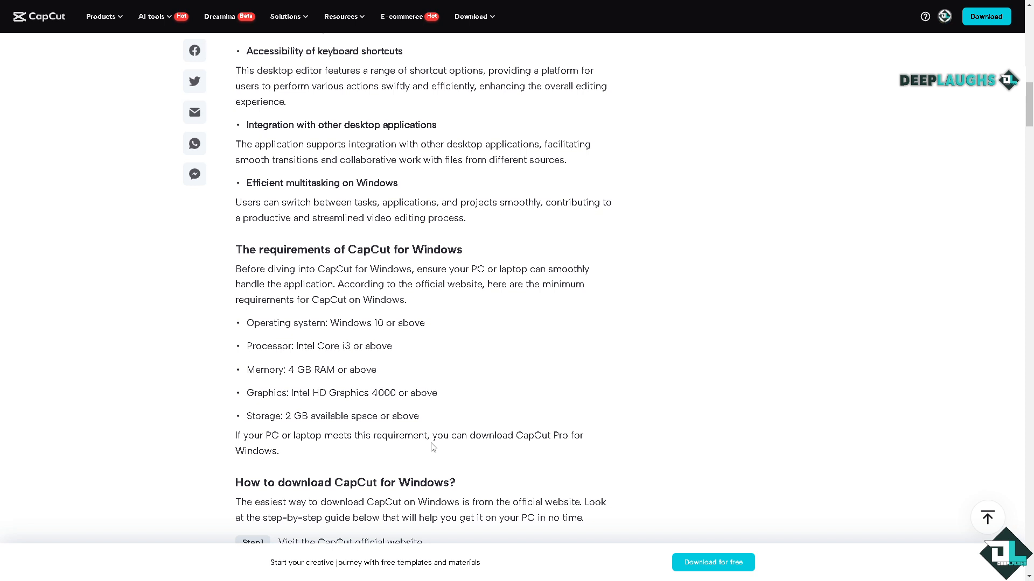
{"action": "mouse_move", "coordinate": [581, 458]}
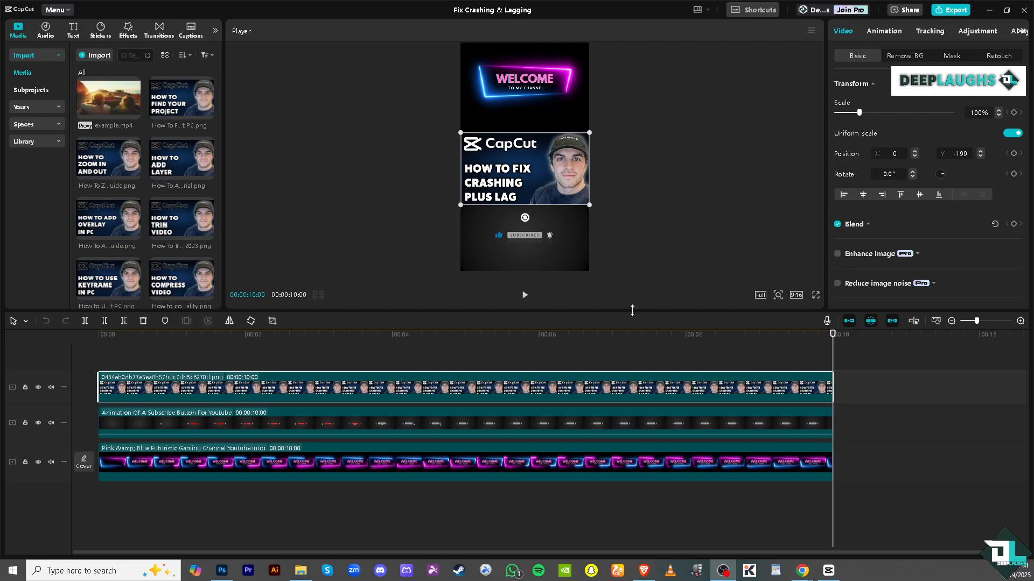
- Back in the desktop editor, play the preview and bring up Settings from the Menu
{"action": "left_click", "coordinate": [525, 295]}
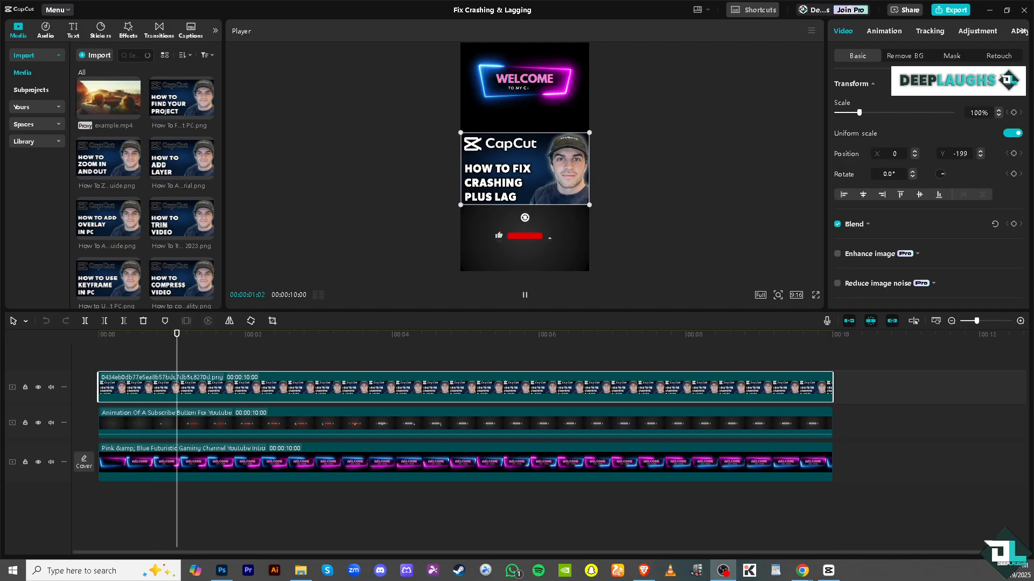
{"action": "left_click", "coordinate": [57, 10]}
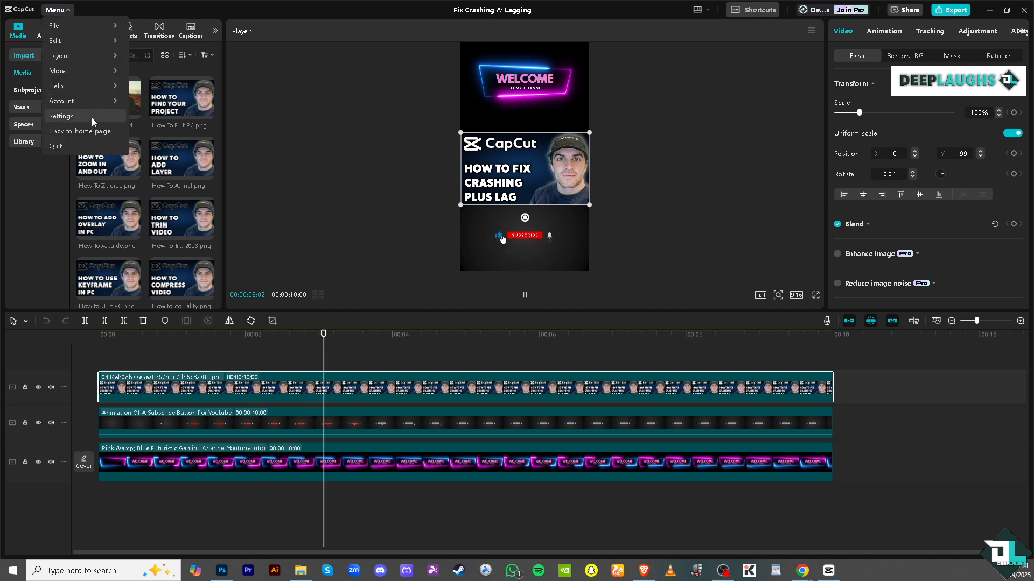
{"action": "left_click", "coordinate": [61, 116]}
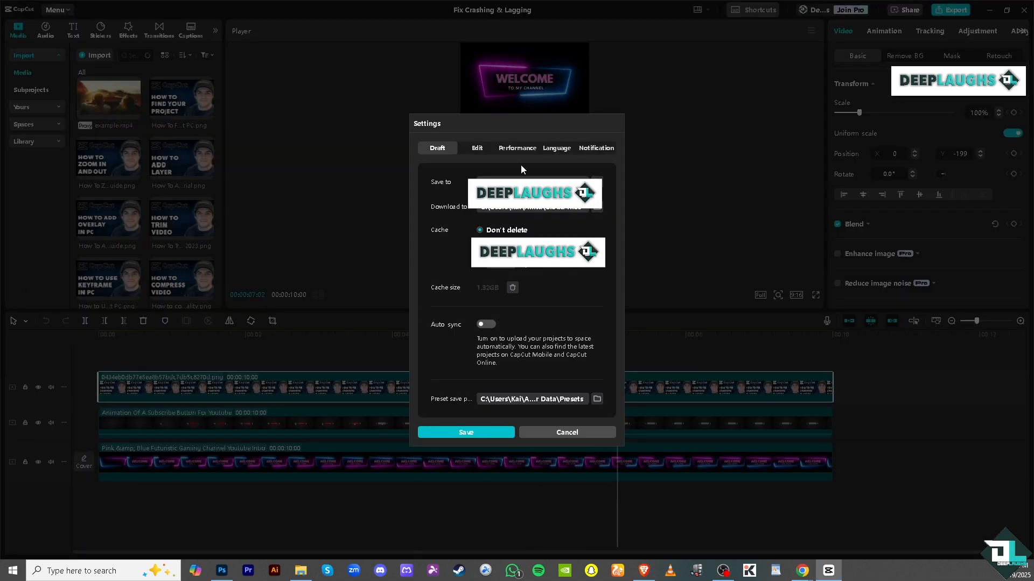
- Switch Settings to the Performance page showing encoding, decoding, GPU and proxy enabled
{"action": "left_click", "coordinate": [517, 147]}
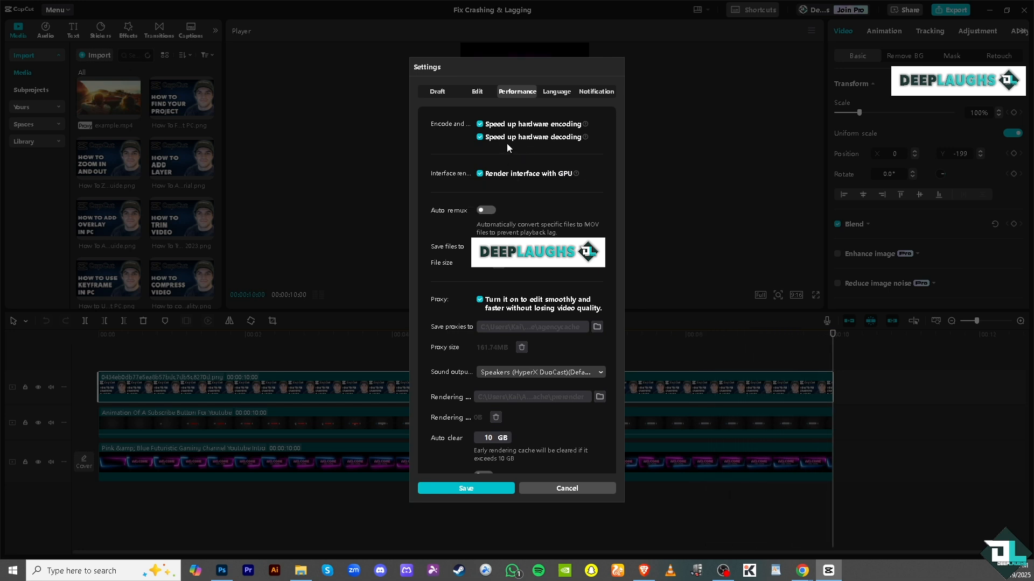
{"action": "mouse_move", "coordinate": [555, 183]}
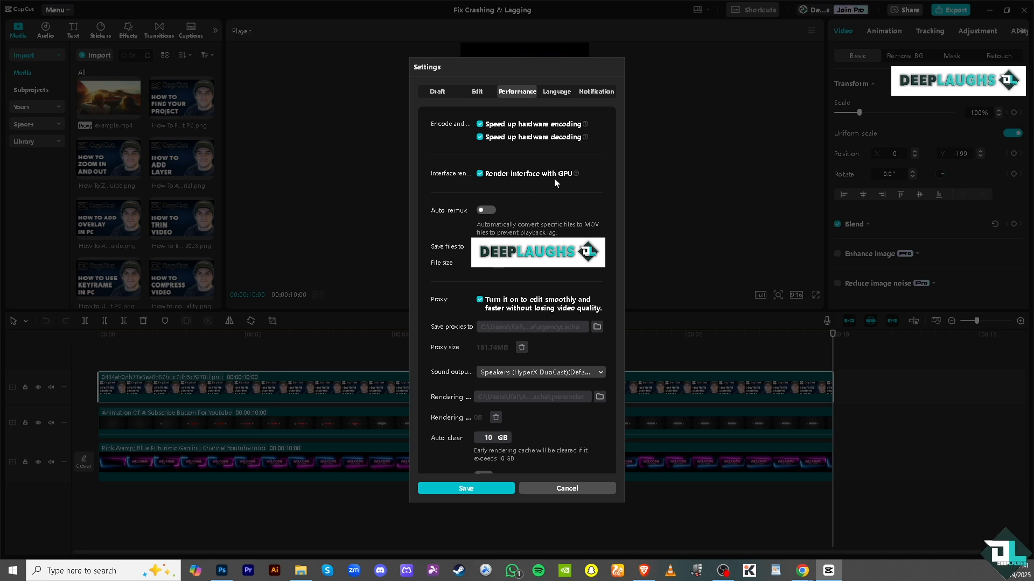
{"action": "mouse_move", "coordinate": [497, 219]}
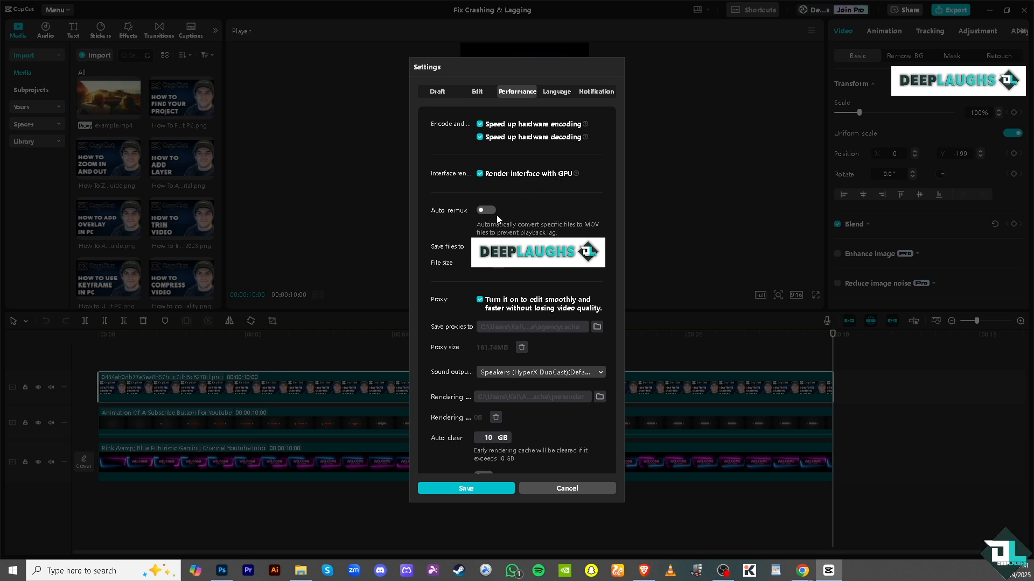
{"action": "mouse_move", "coordinate": [553, 233]}
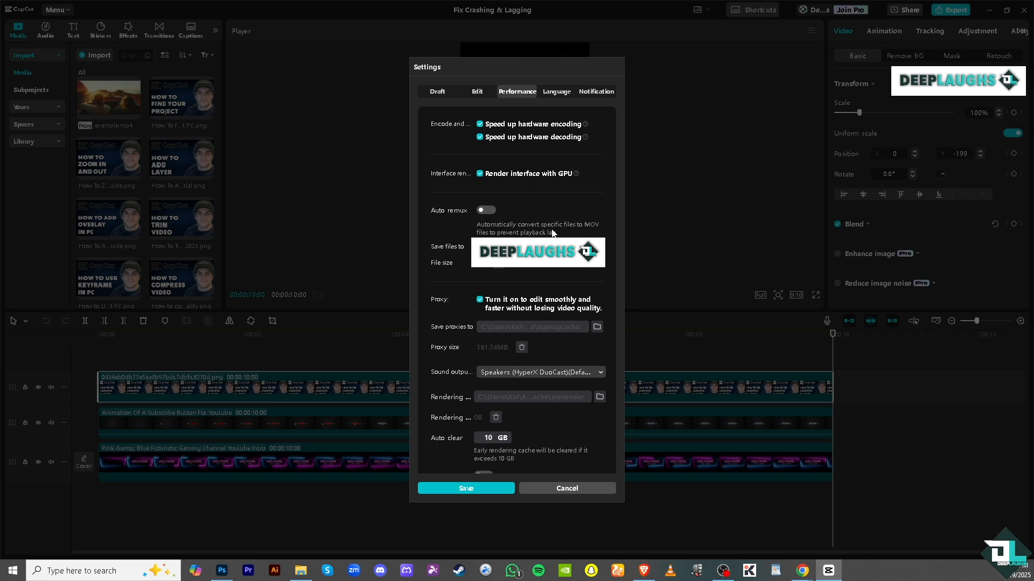
{"action": "mouse_move", "coordinate": [475, 232]}
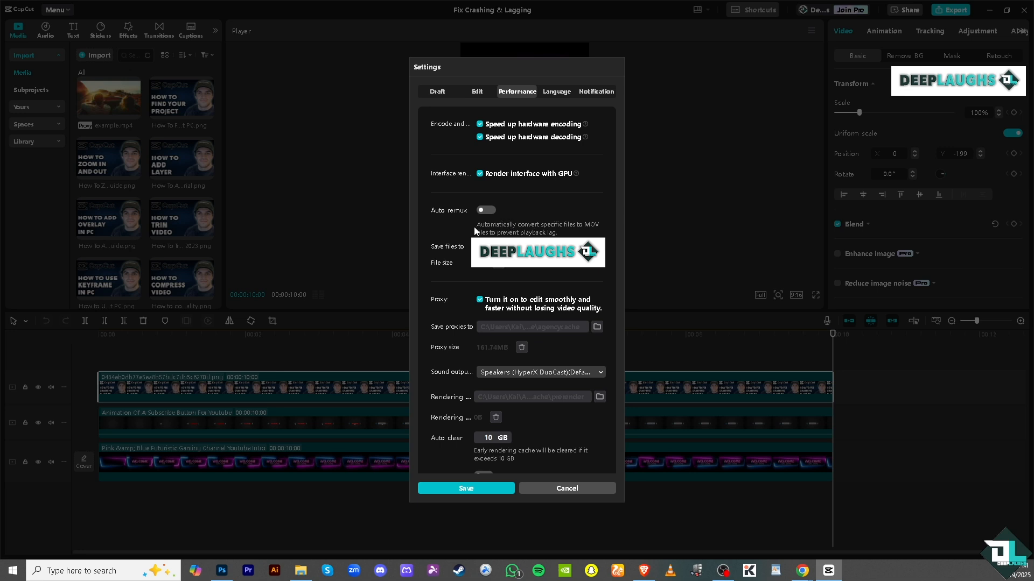
{"action": "mouse_move", "coordinate": [506, 309]}
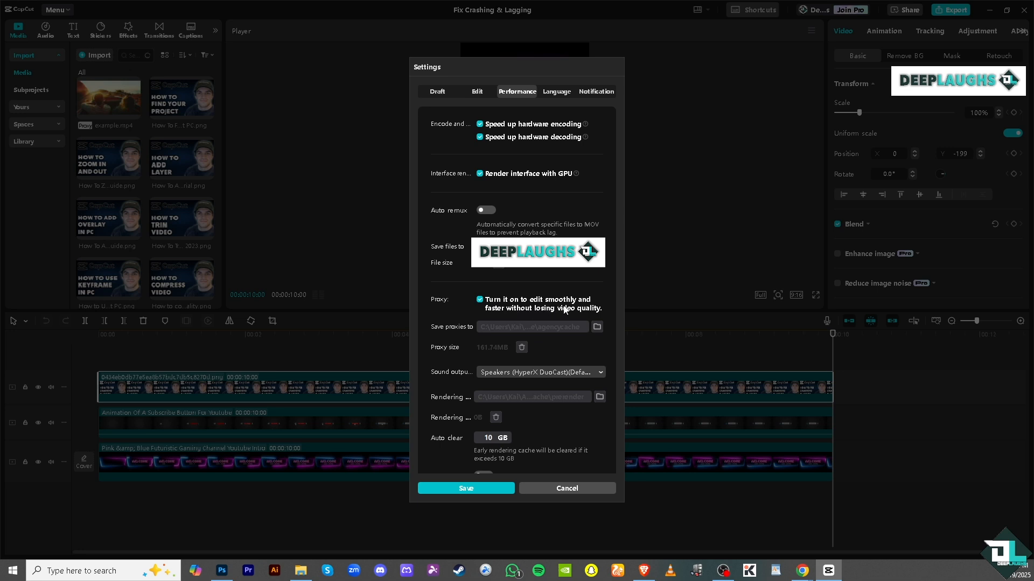
{"action": "mouse_move", "coordinate": [554, 316]}
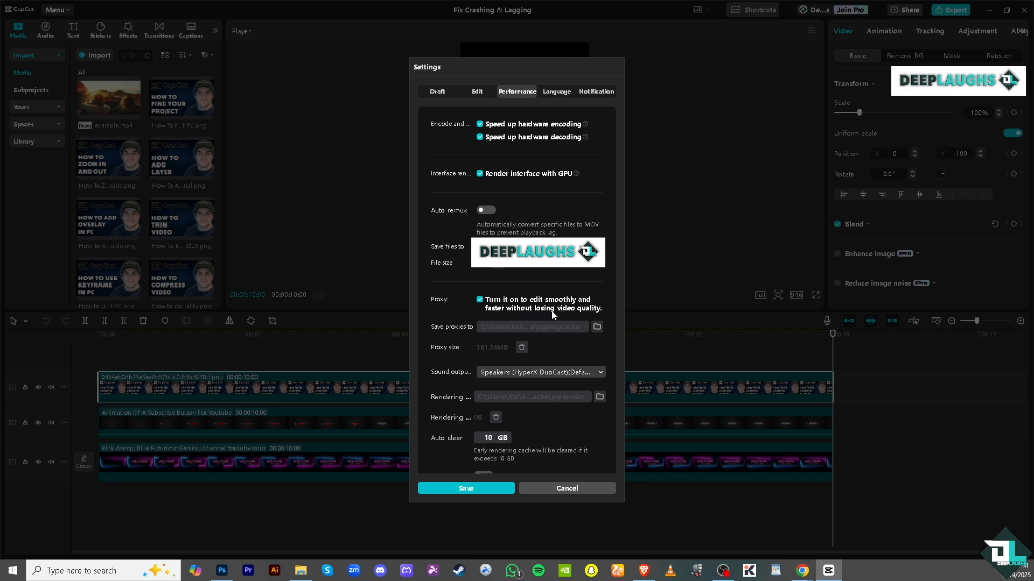
{"action": "mouse_move", "coordinate": [451, 306]}
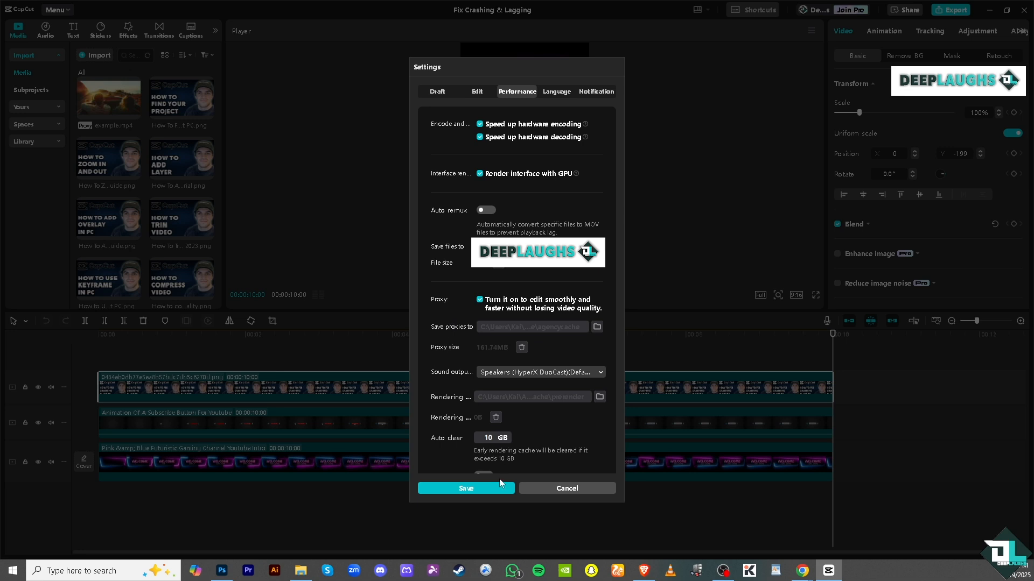
{"action": "mouse_move", "coordinate": [491, 440]}
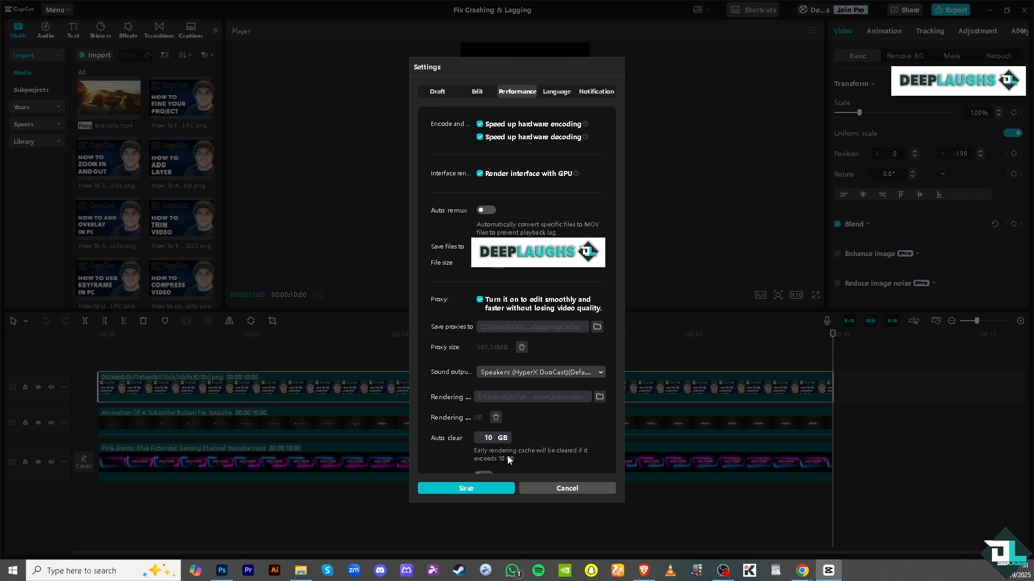
{"action": "mouse_move", "coordinate": [495, 466]}
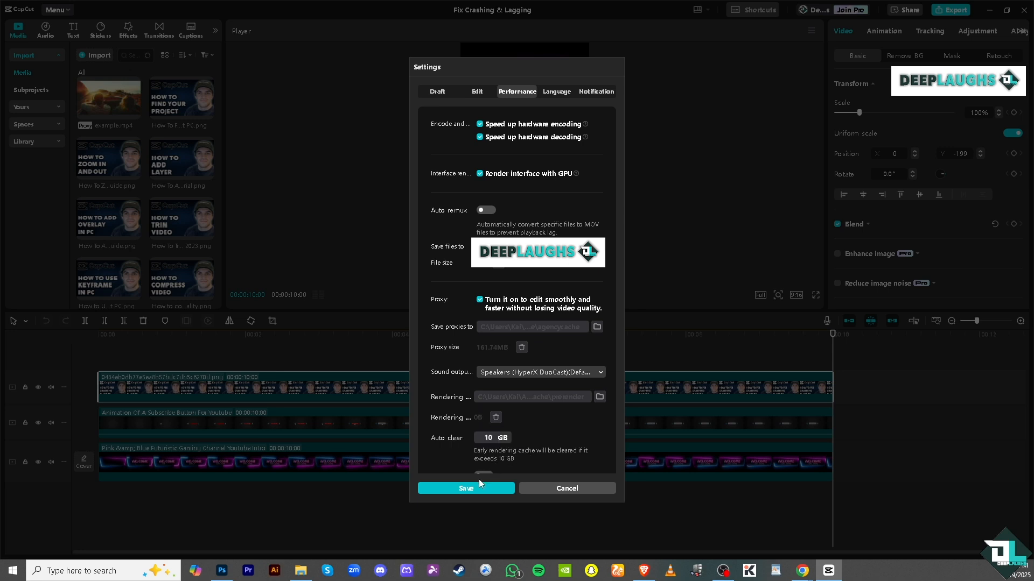
- Save the performance settings and play the project preview to test smoothness
{"action": "left_click", "coordinate": [465, 489]}
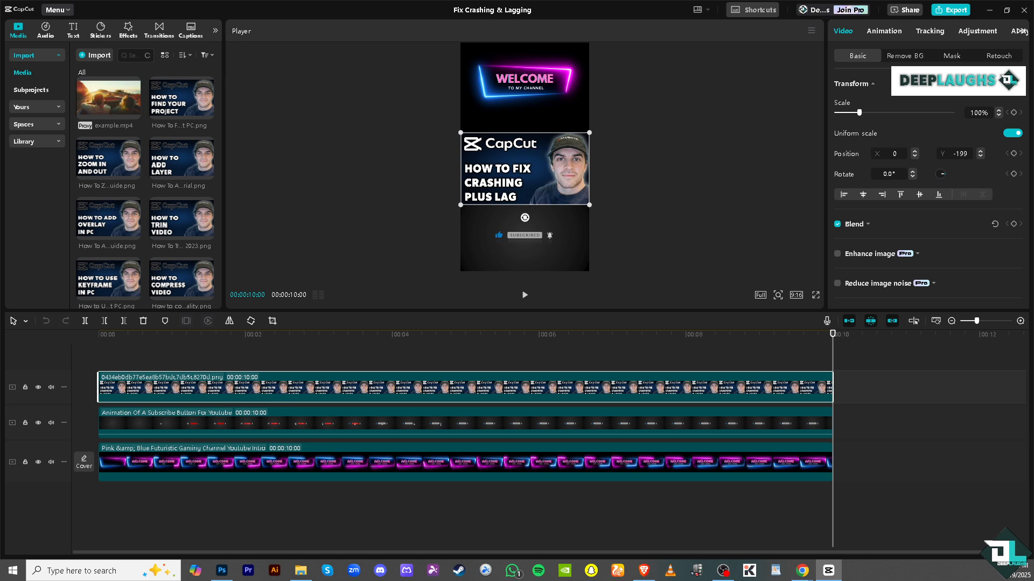
{"action": "left_click", "coordinate": [524, 295]}
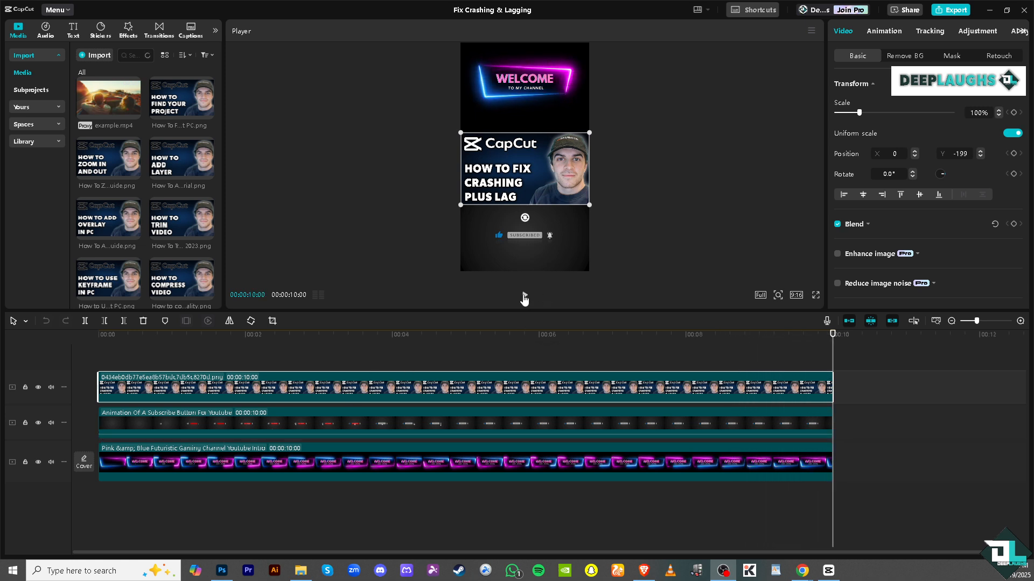
{"action": "left_click", "coordinate": [524, 295]}
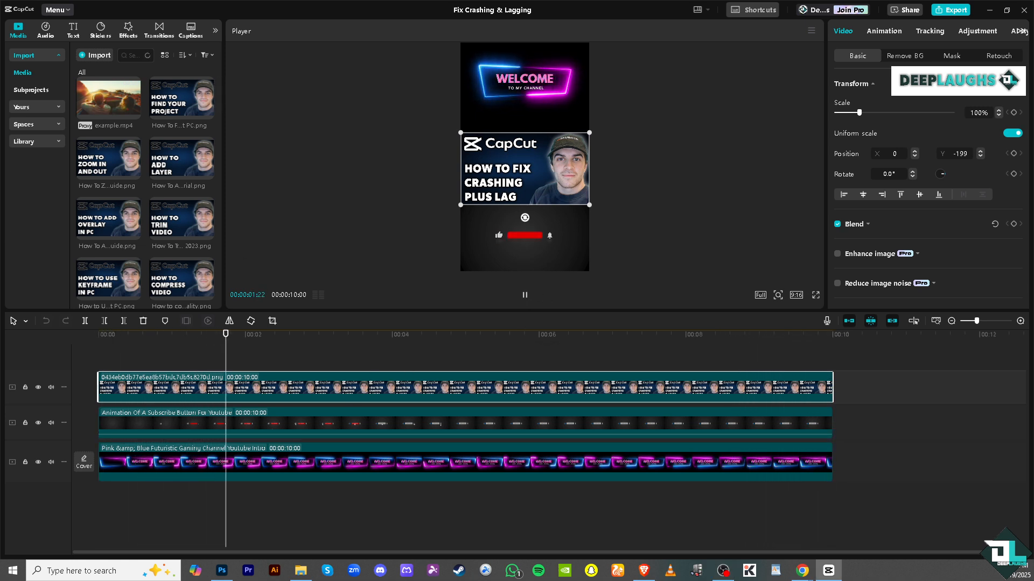